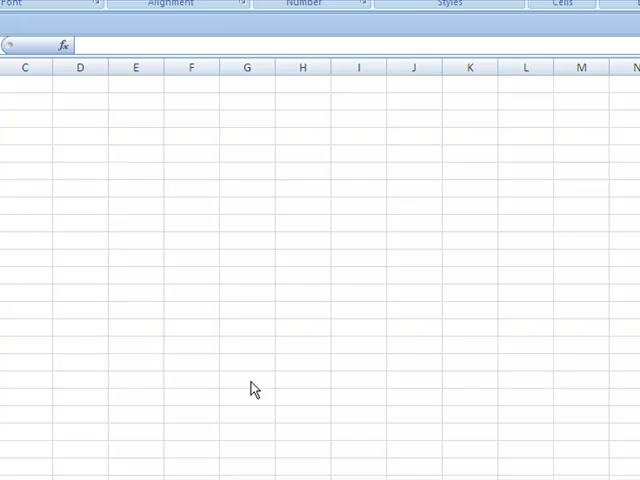
{"action": "mouse_move", "coordinate": [294, 352]}
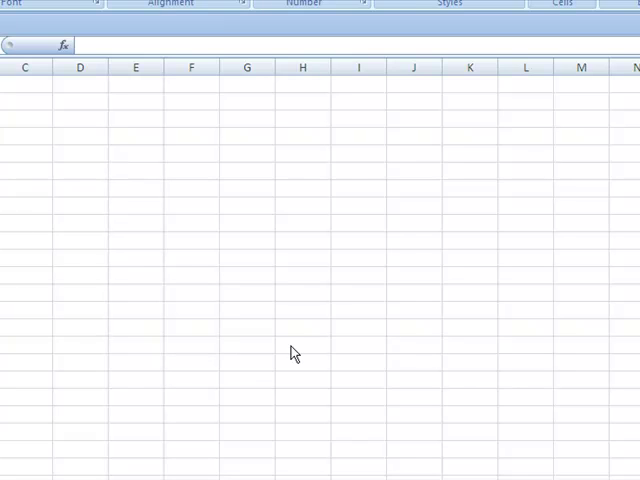
{"action": "mouse_move", "coordinate": [184, 388]}
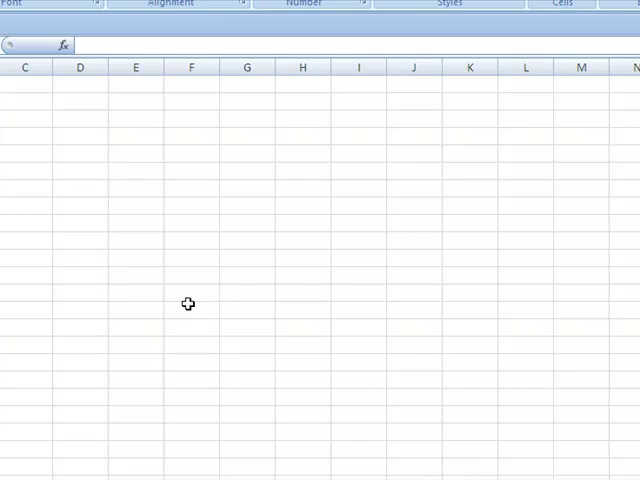
{"action": "mouse_move", "coordinate": [46, 204]}
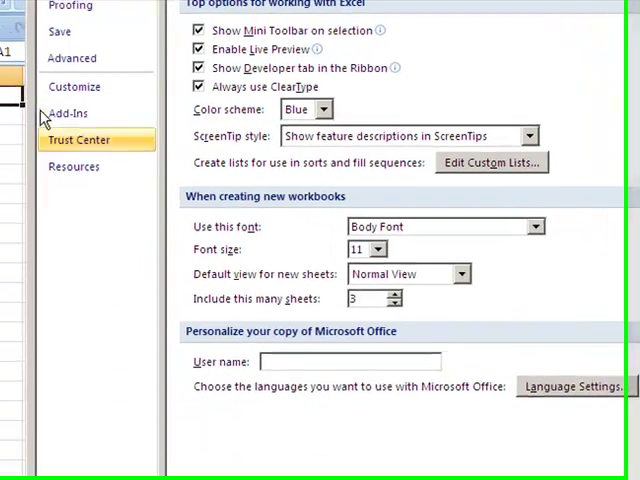
Reach Excel's Add-Ins options and go to manage the Excel Add-ins list
{"action": "left_click", "coordinate": [68, 112]}
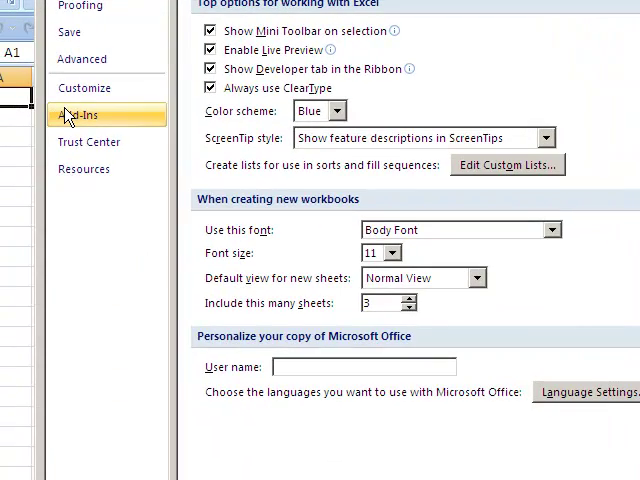
{"action": "left_click", "coordinate": [82, 114]}
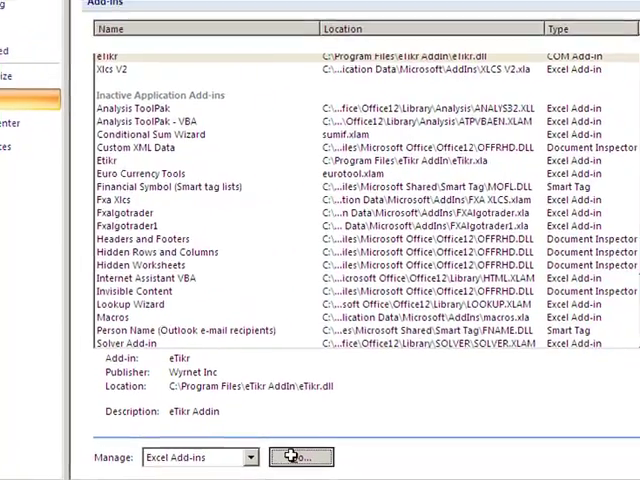
{"action": "left_click", "coordinate": [300, 456]}
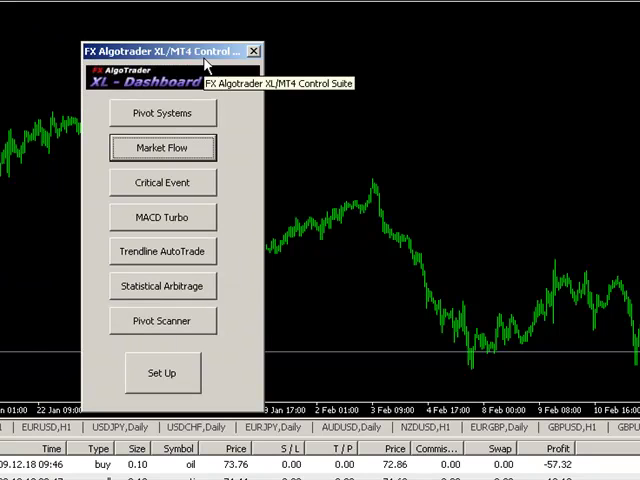
{"action": "mouse_move", "coordinate": [50, 62]}
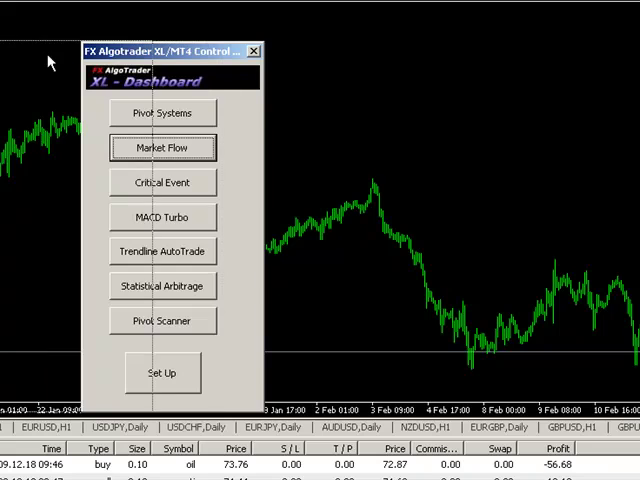
Position the FX Algotrader XL/MT4 Control Suite dashboard over the MetaTrader chart
{"action": "left_click_drag", "start_coordinate": [160, 50], "coordinate": [44, 48]}
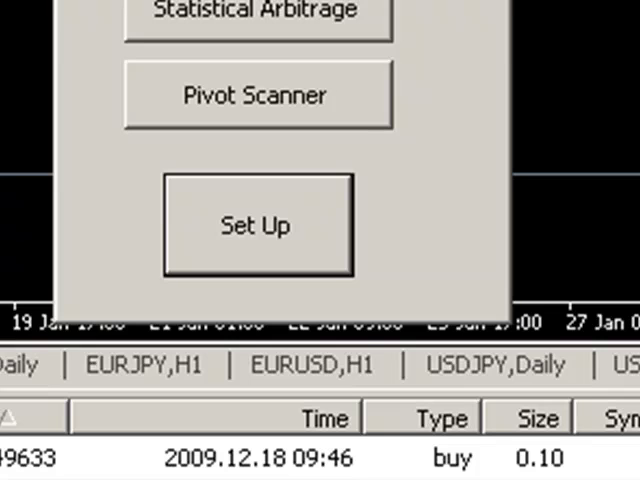
In Set Up, point the 'Experts' Folder Path to ODL MetaTrader 4 #2 and return to the dashboard
{"action": "left_click", "coordinate": [256, 222]}
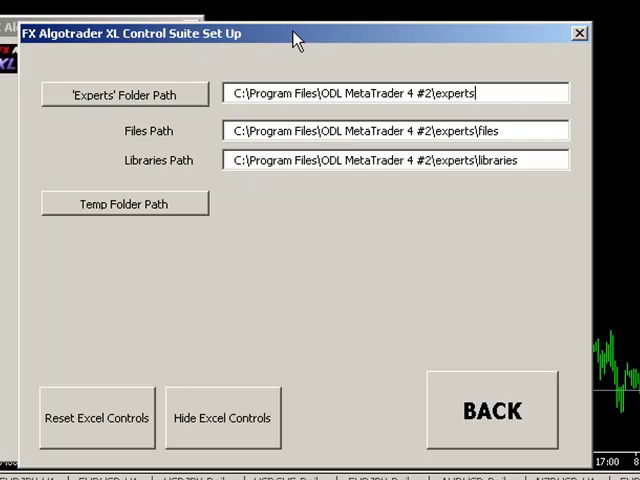
{"action": "mouse_move", "coordinate": [132, 104]}
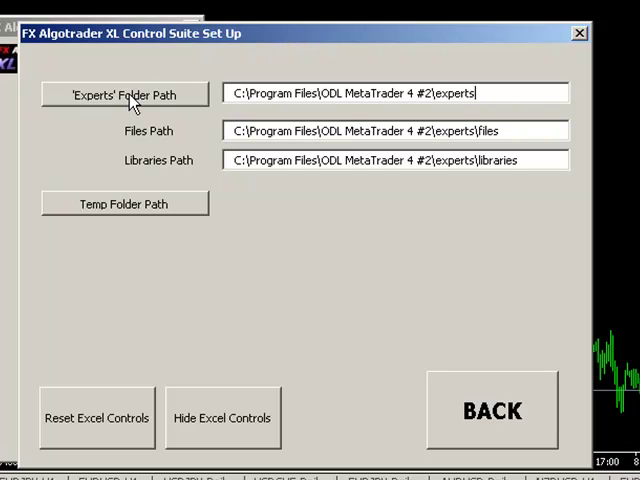
{"action": "left_click", "coordinate": [124, 92]}
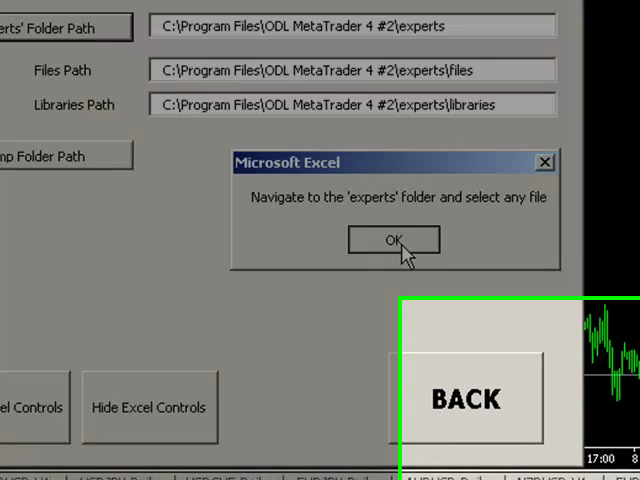
{"action": "left_click", "coordinate": [392, 240]}
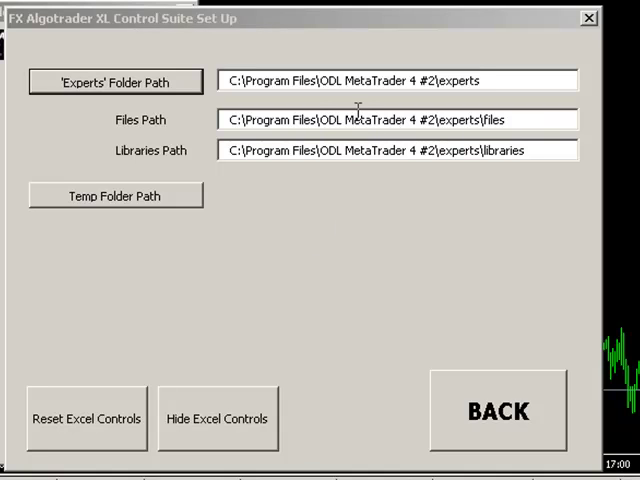
{"action": "mouse_move", "coordinate": [304, 112]}
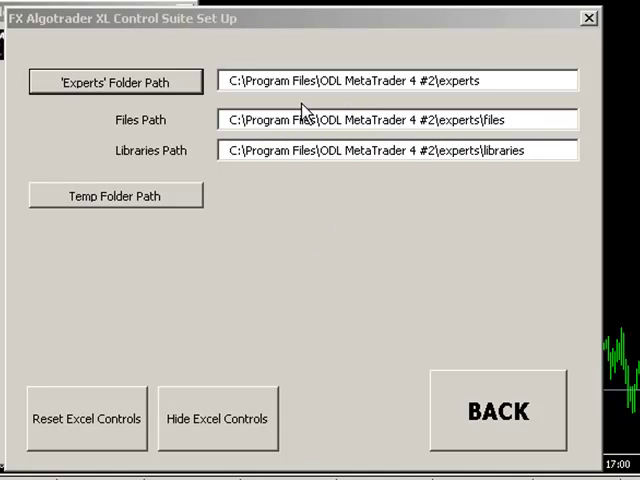
{"action": "mouse_move", "coordinate": [120, 150]}
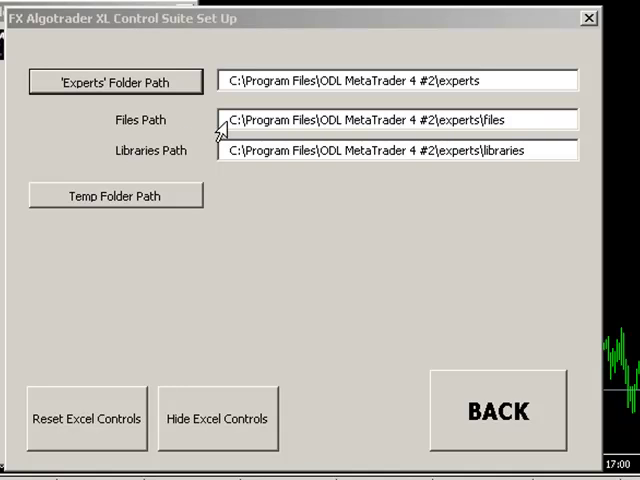
{"action": "left_click", "coordinate": [496, 410]}
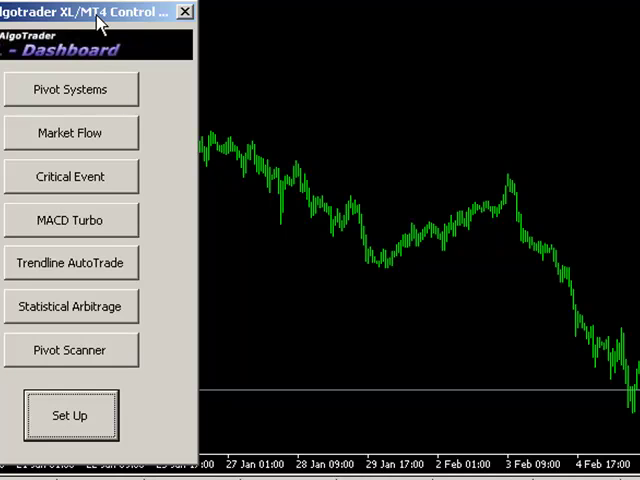
Leave setup for the dashboard and bring up the View menu's terminal panel choices
{"action": "left_click_drag", "start_coordinate": [96, 16], "coordinate": [330, 28]}
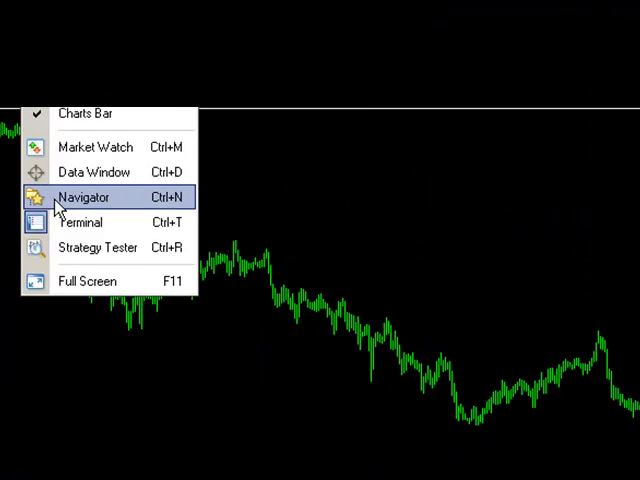
Show the Navigator's Expert Advisors and attach HandlerV2 to the chart, bringing up its settings
{"action": "left_click", "coordinate": [84, 196]}
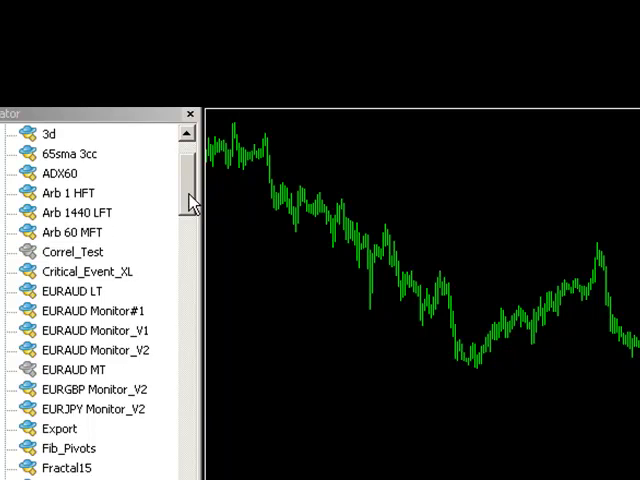
{"action": "scroll", "scroll_direction": "down", "scroll_amount": 3}
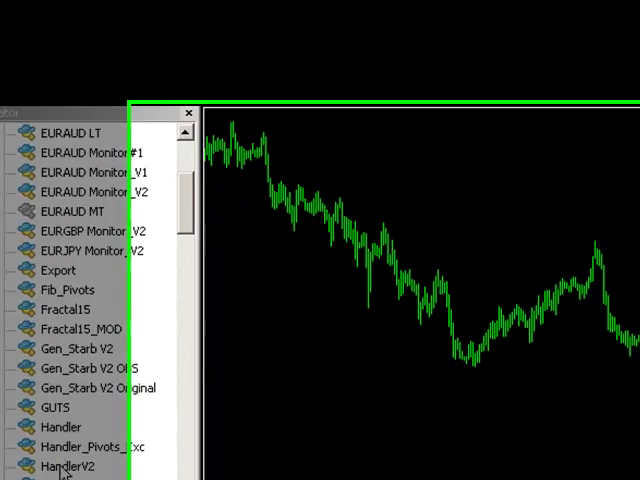
{"action": "double_click", "coordinate": [76, 468]}
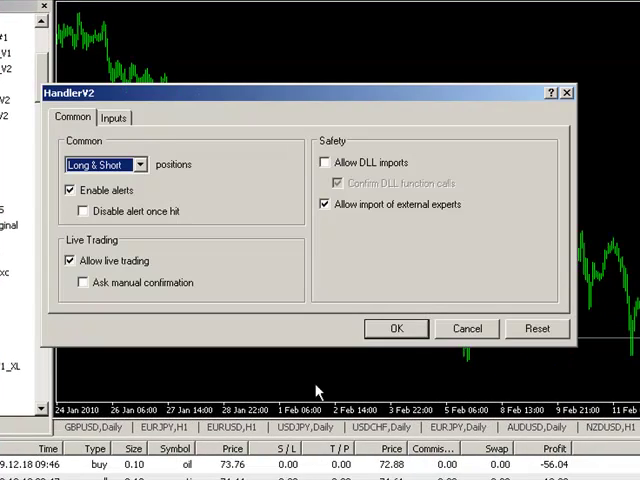